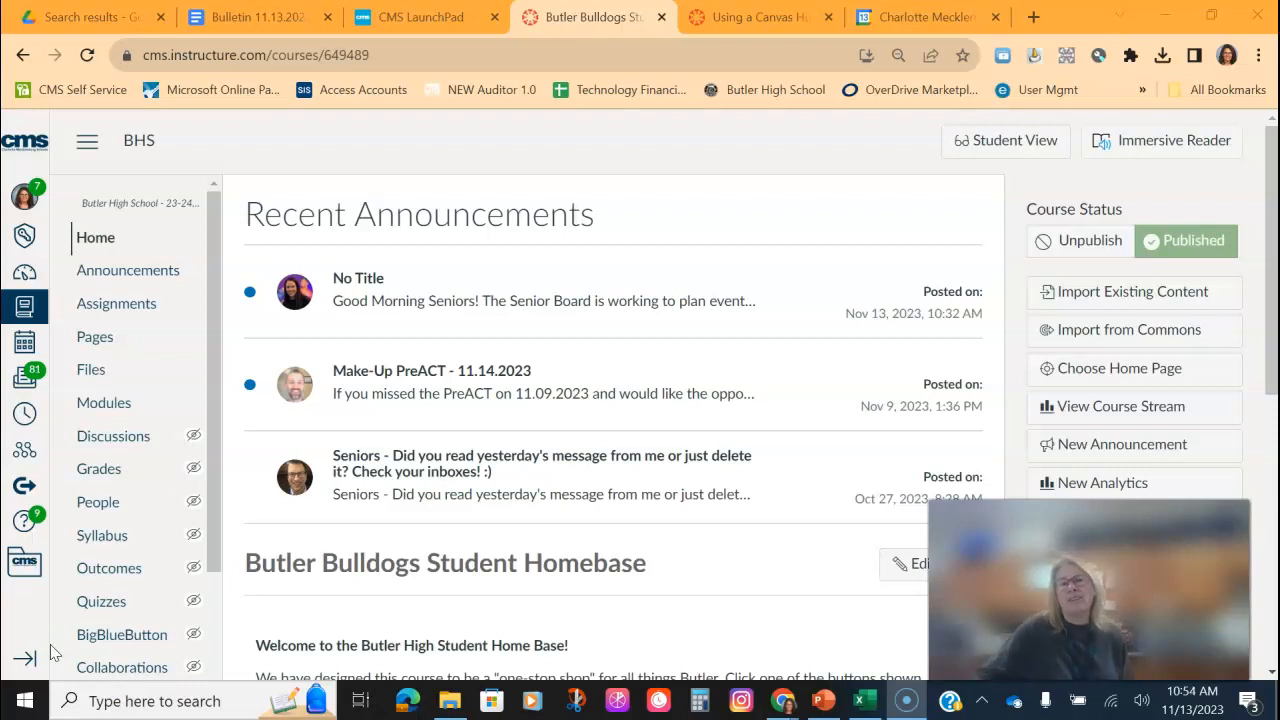
mouse_move(128, 418)
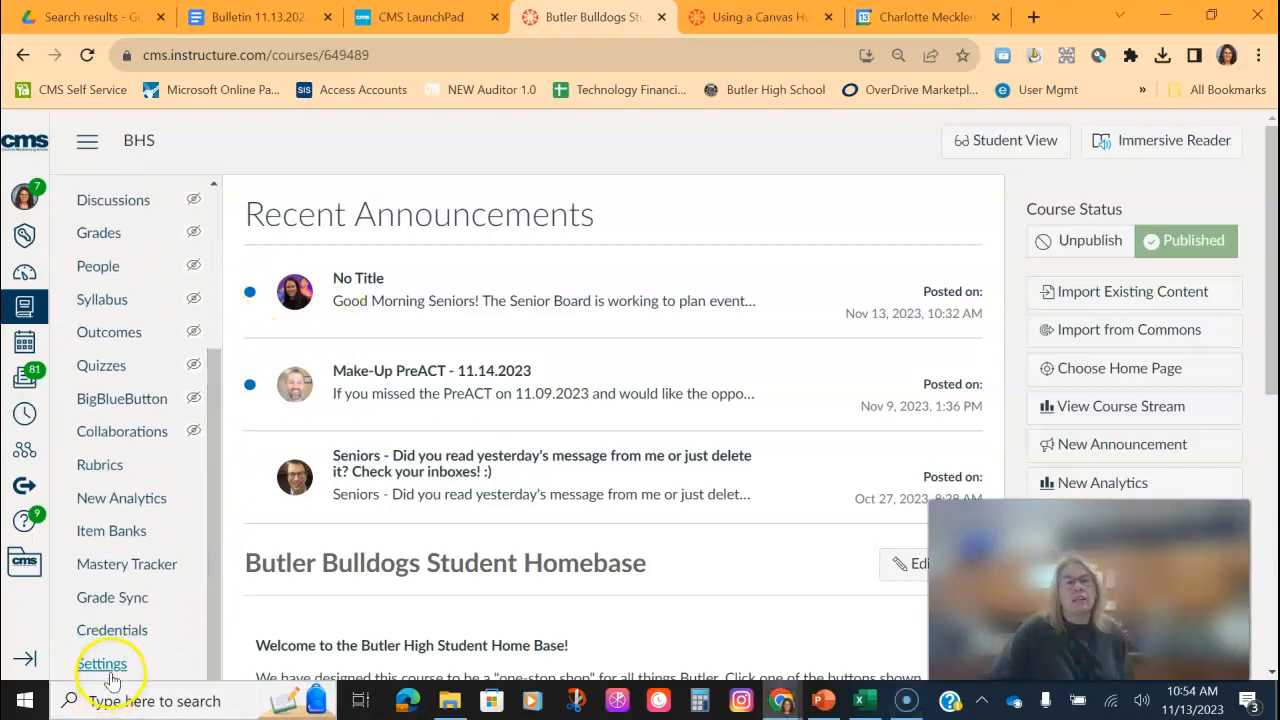
Open Settings for the Butler Bulldogs Student Homebase course from the course navigation
left_click(100, 664)
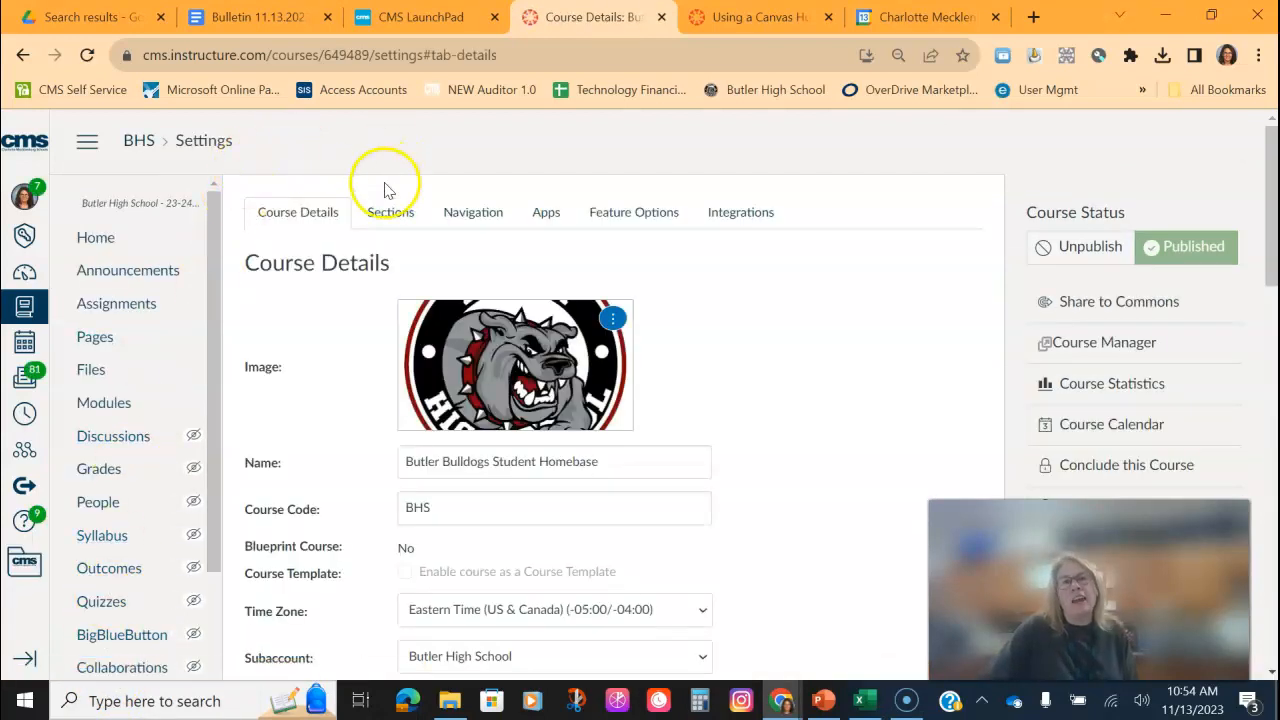
Delete the empty Sample section from the course's Sections list, confirming the removal
left_click(390, 212)
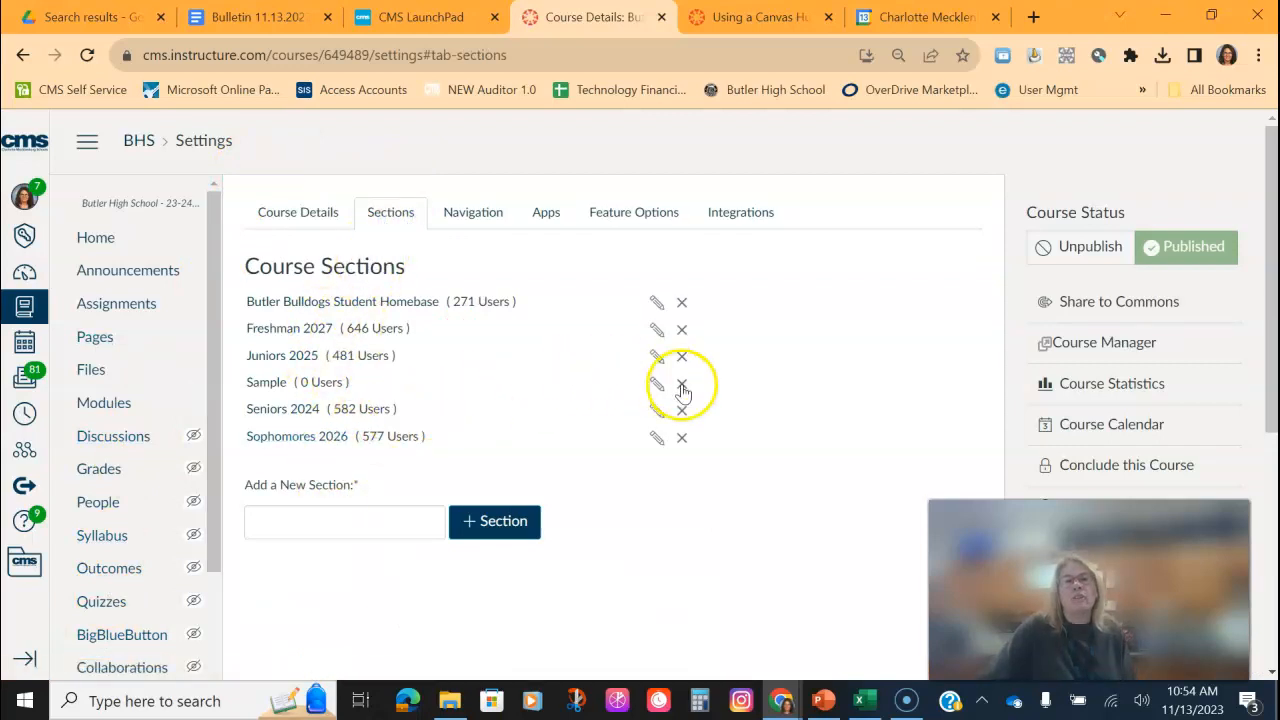
left_click(682, 384)
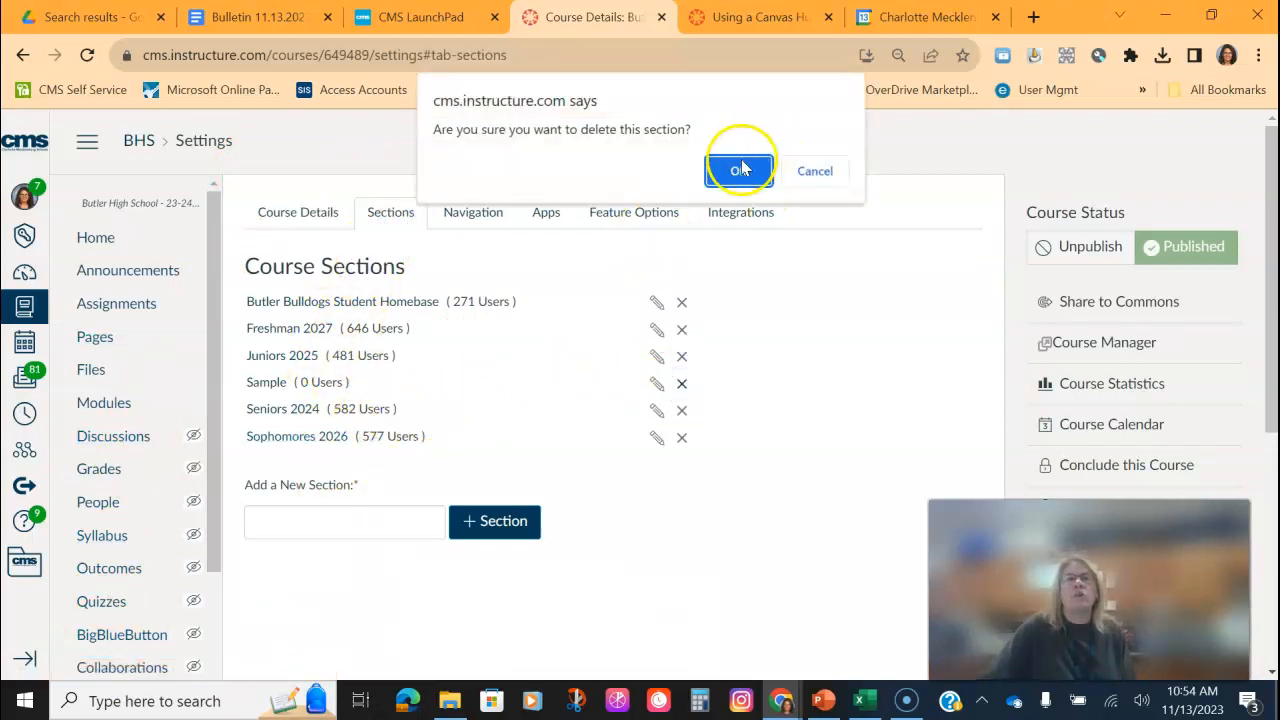
left_click(740, 170)
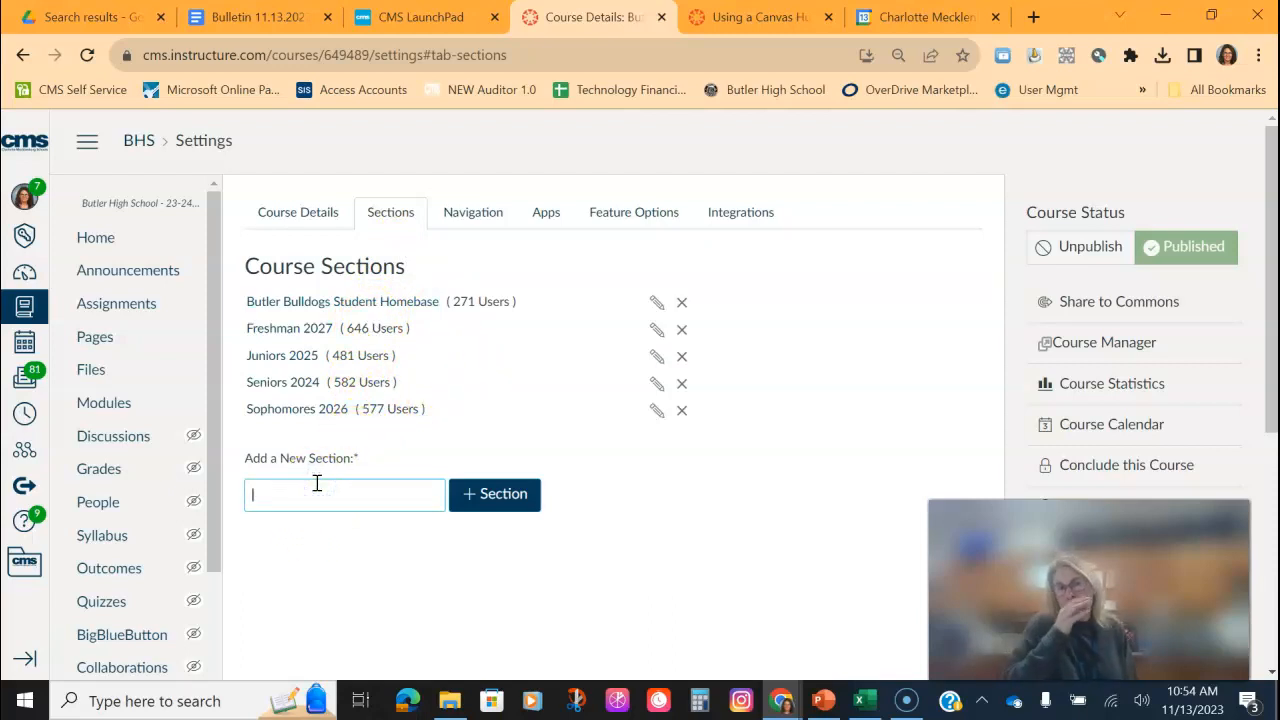
Create a new course section named Sample
type("Sample")
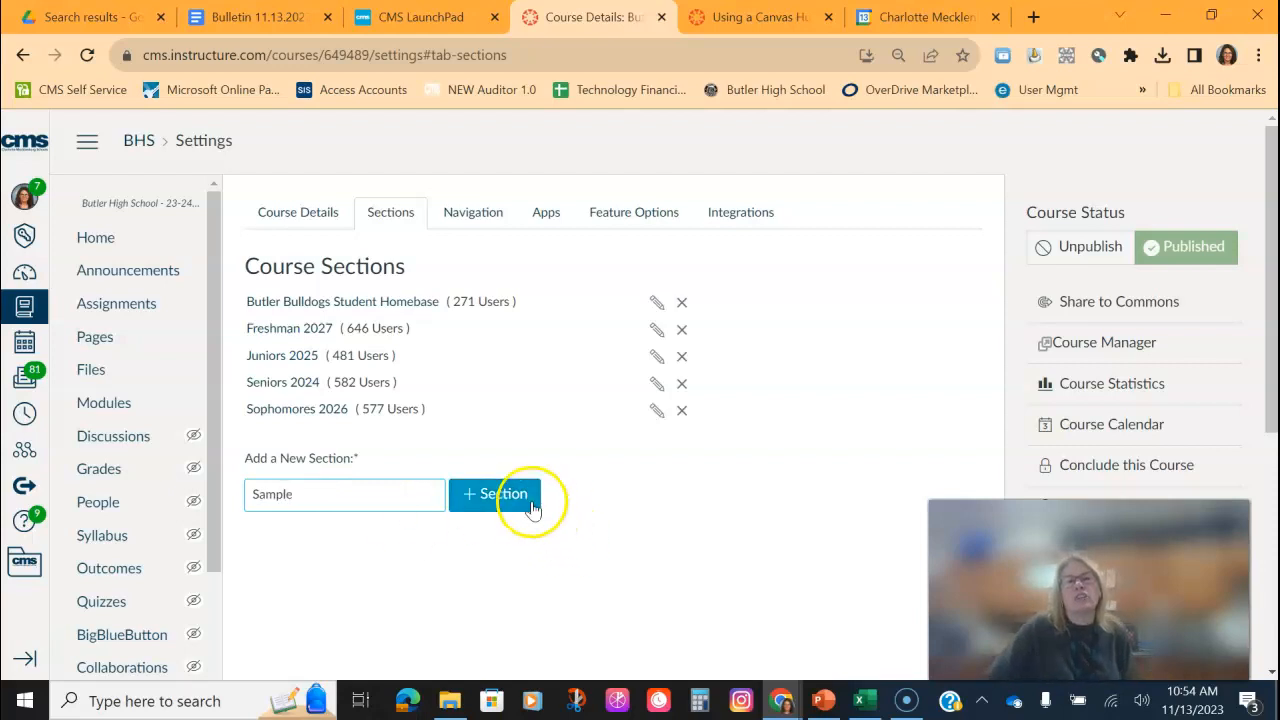
left_click(496, 494)
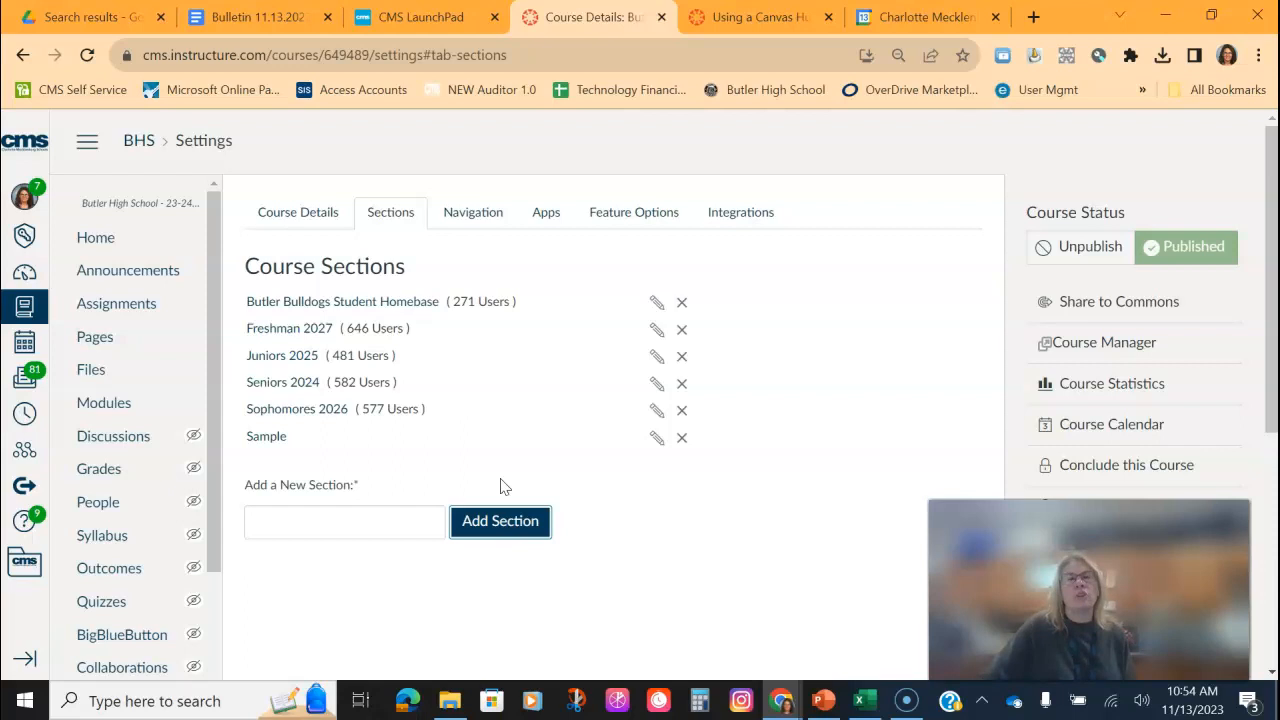
mouse_move(458, 444)
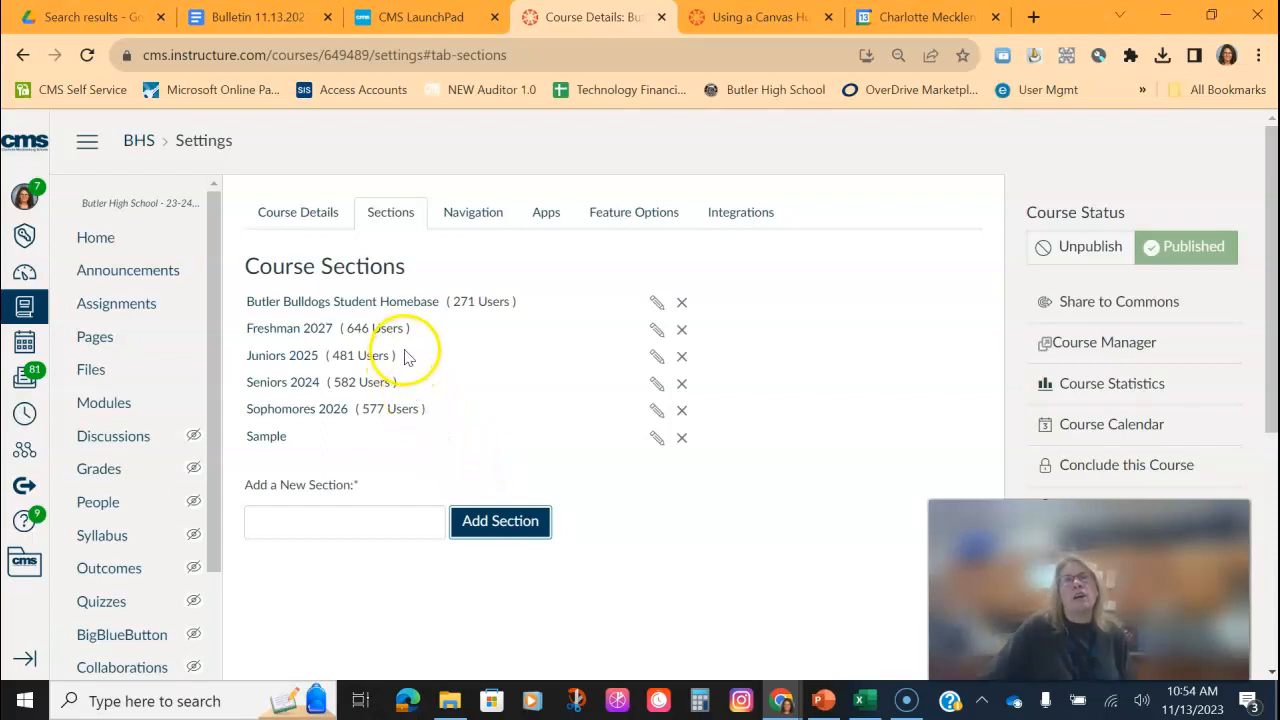
mouse_move(376, 388)
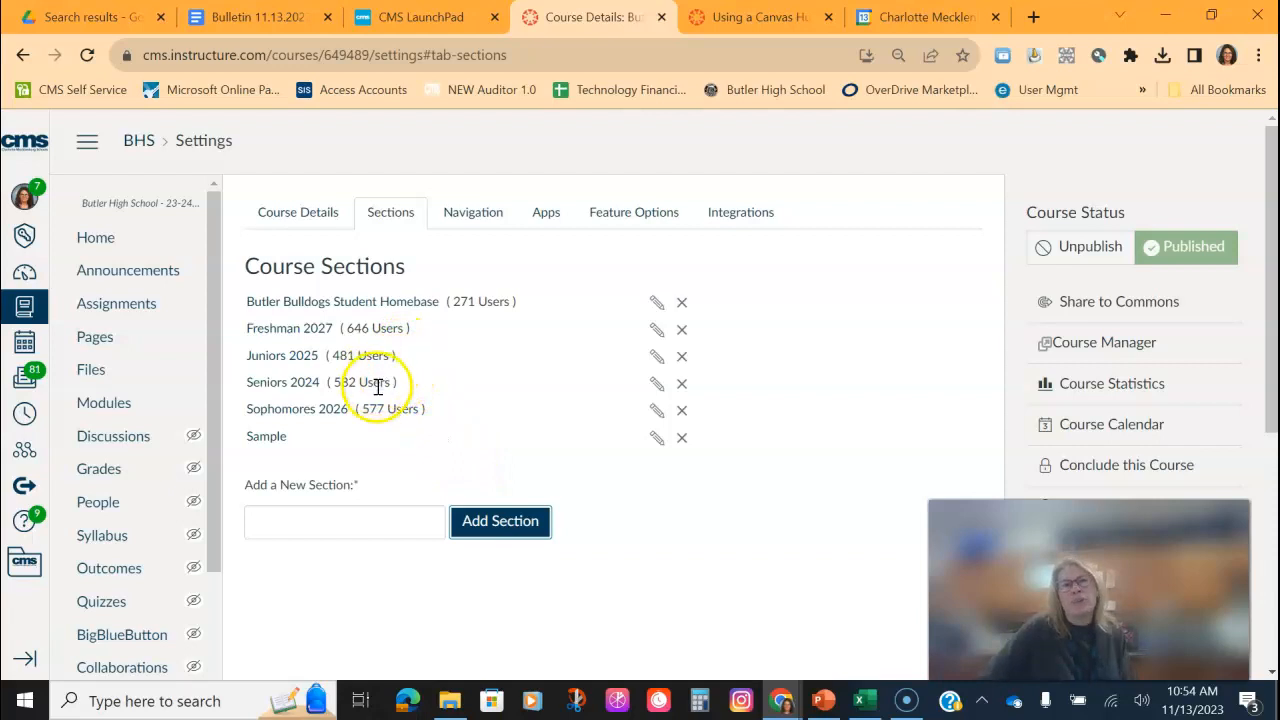
mouse_move(330, 344)
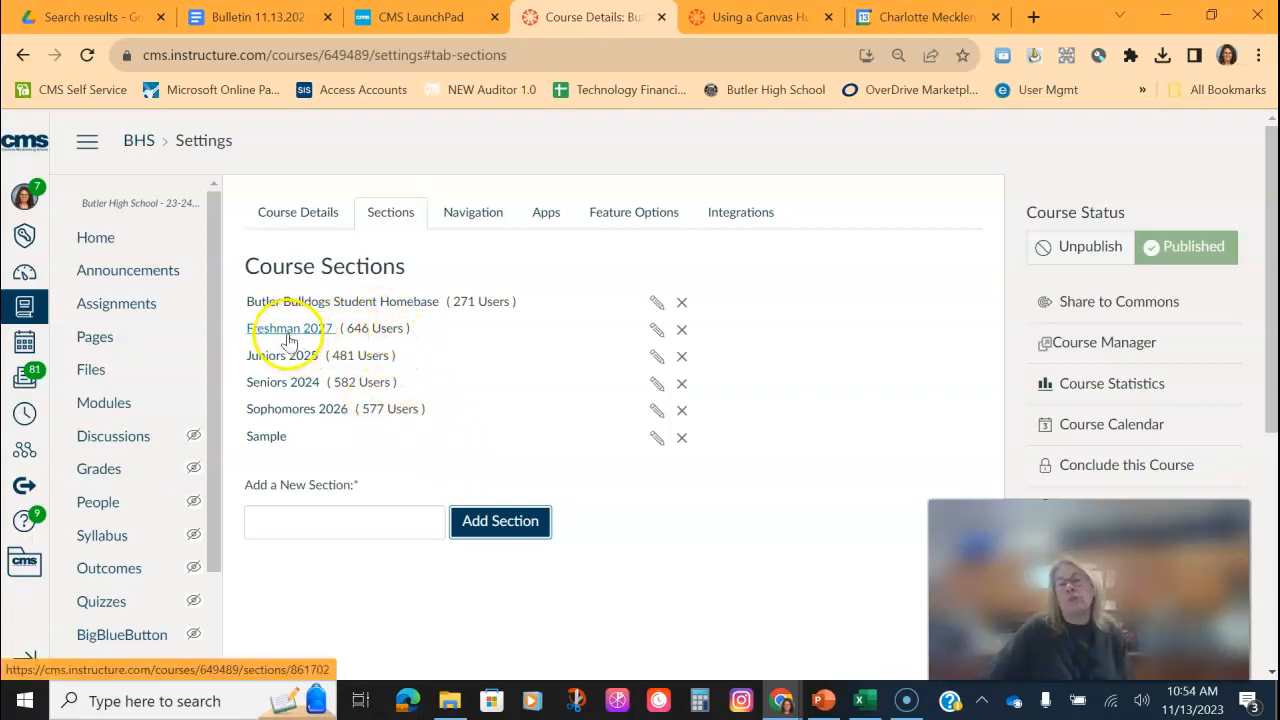
mouse_move(320, 344)
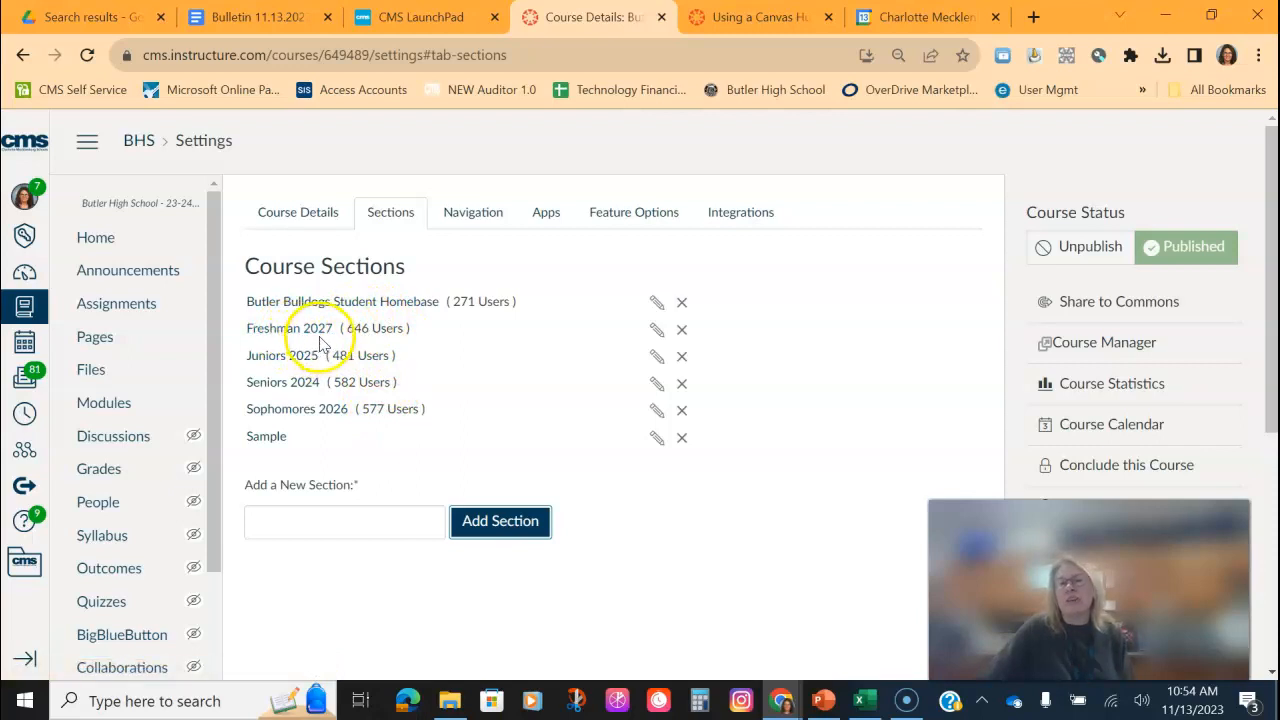
left_click(656, 302)
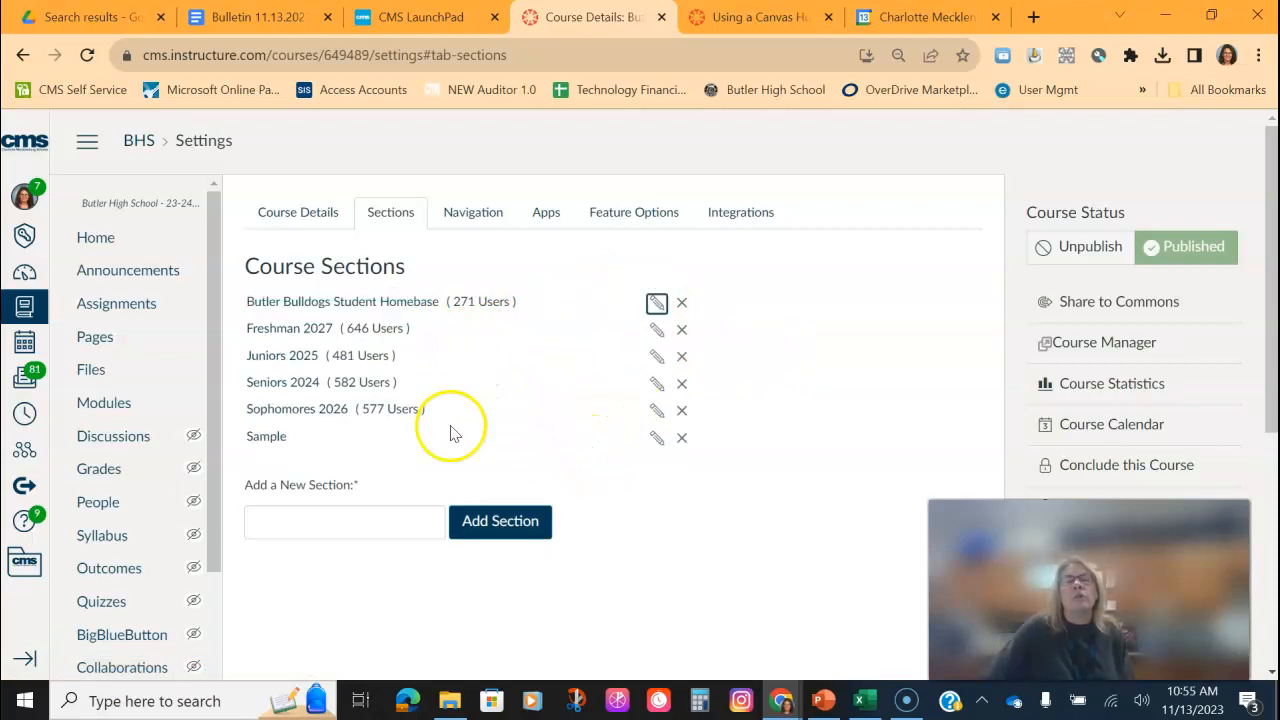
mouse_move(484, 556)
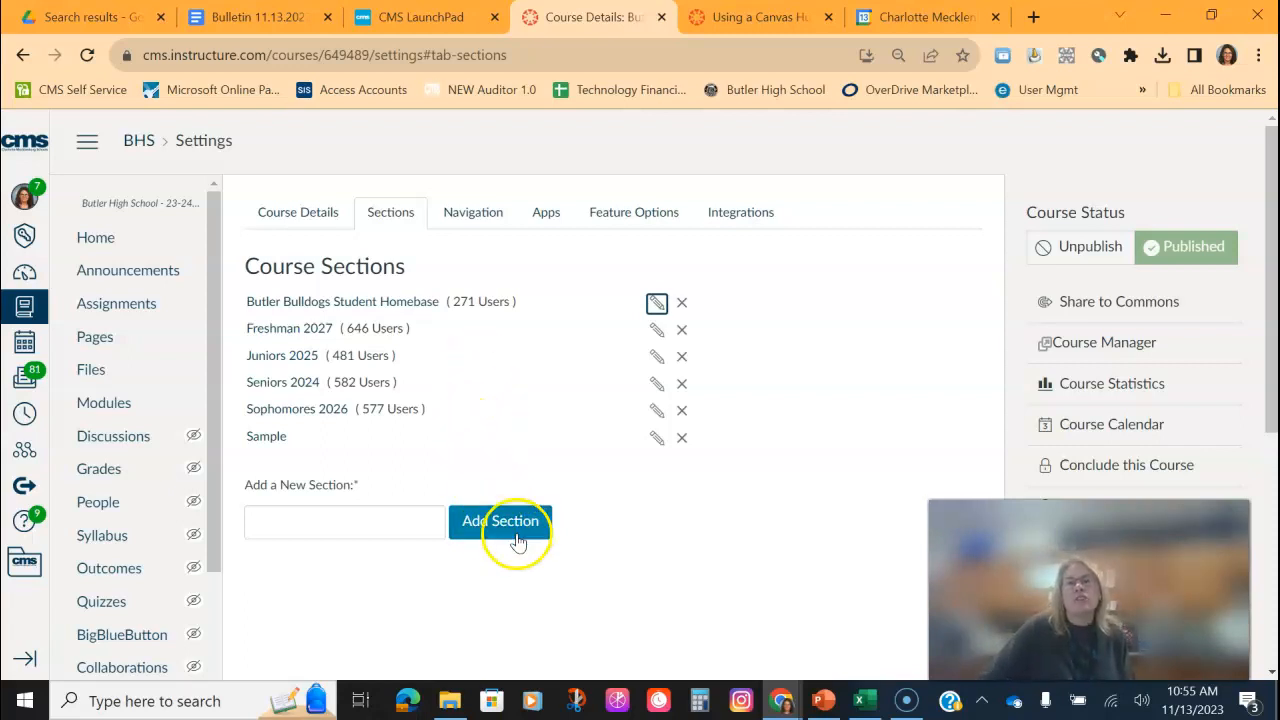
mouse_move(918, 558)
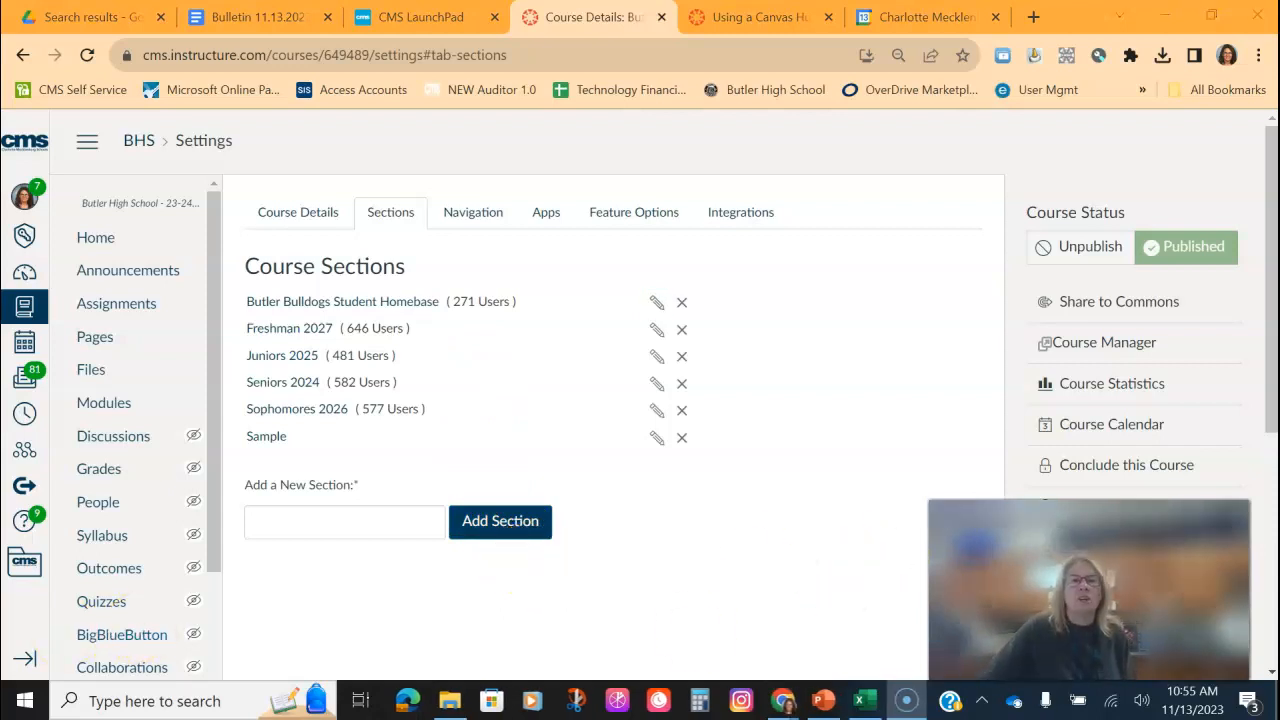
mouse_move(100, 124)
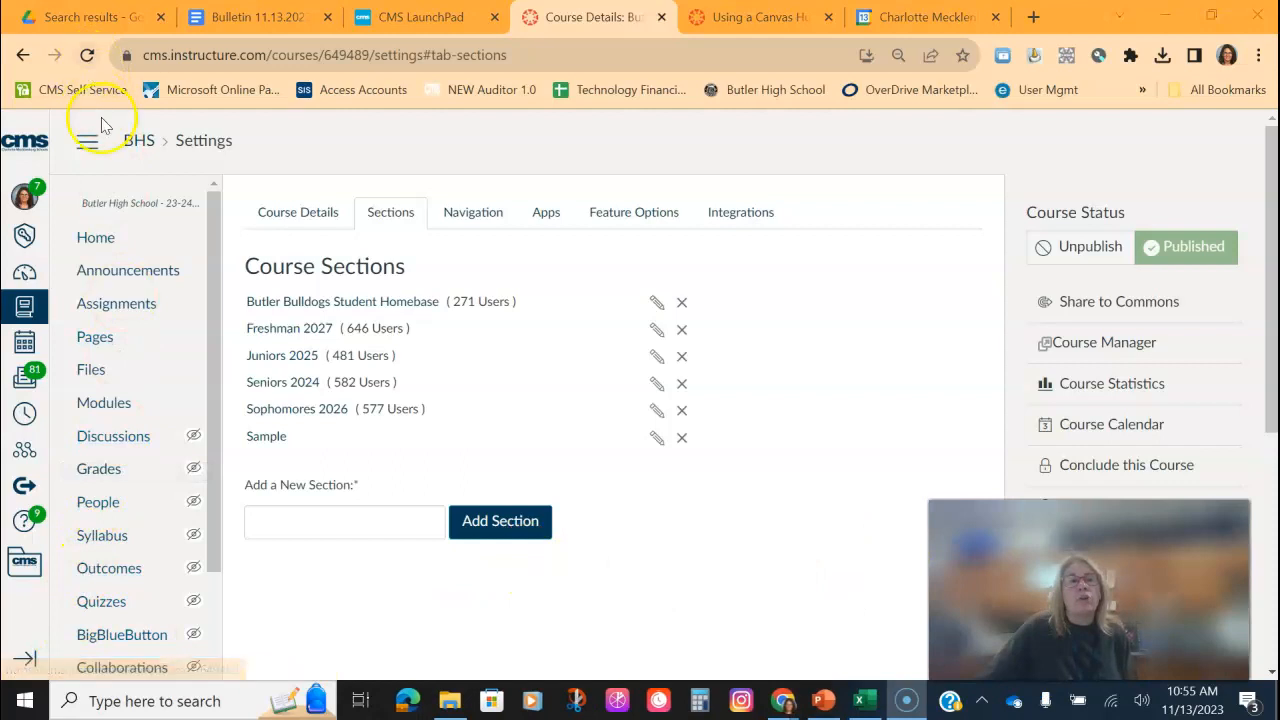
mouse_move(98, 502)
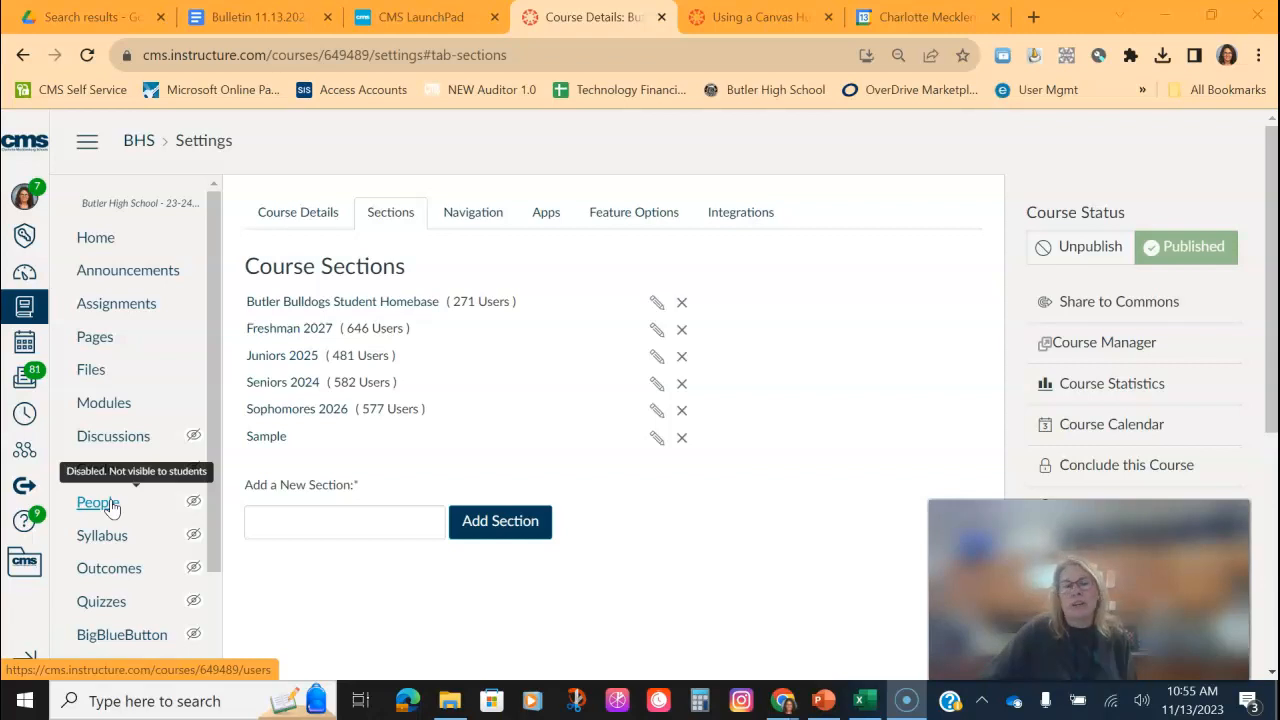
From the People roster, start Add People by Login ID and enter the list of student login IDs
left_click(96, 502)
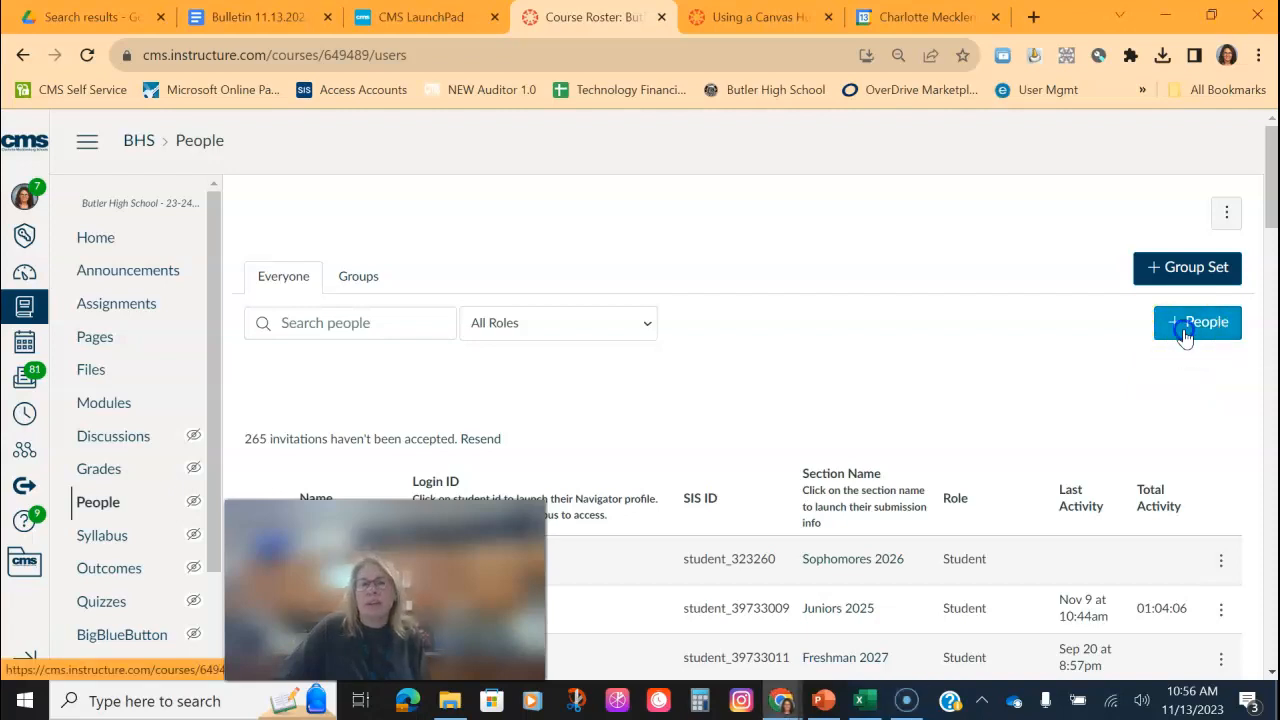
left_click(1196, 322)
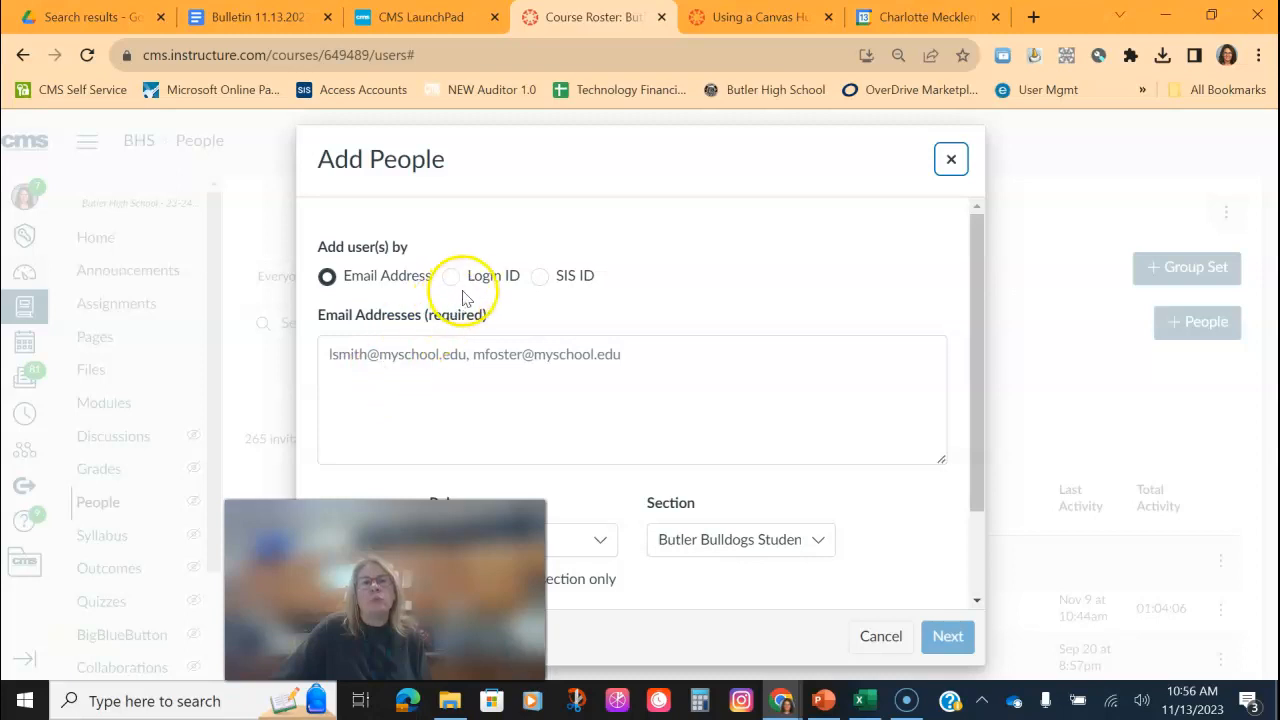
left_click(452, 276)
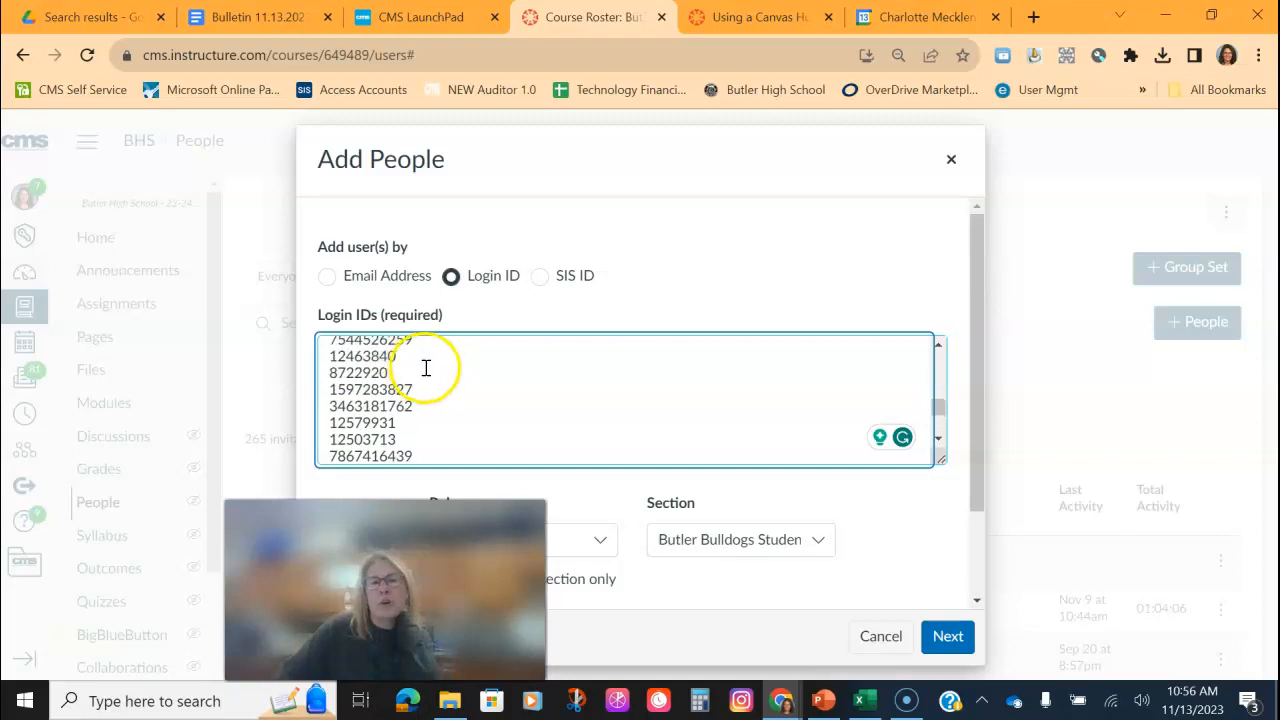
scroll("down", 3)
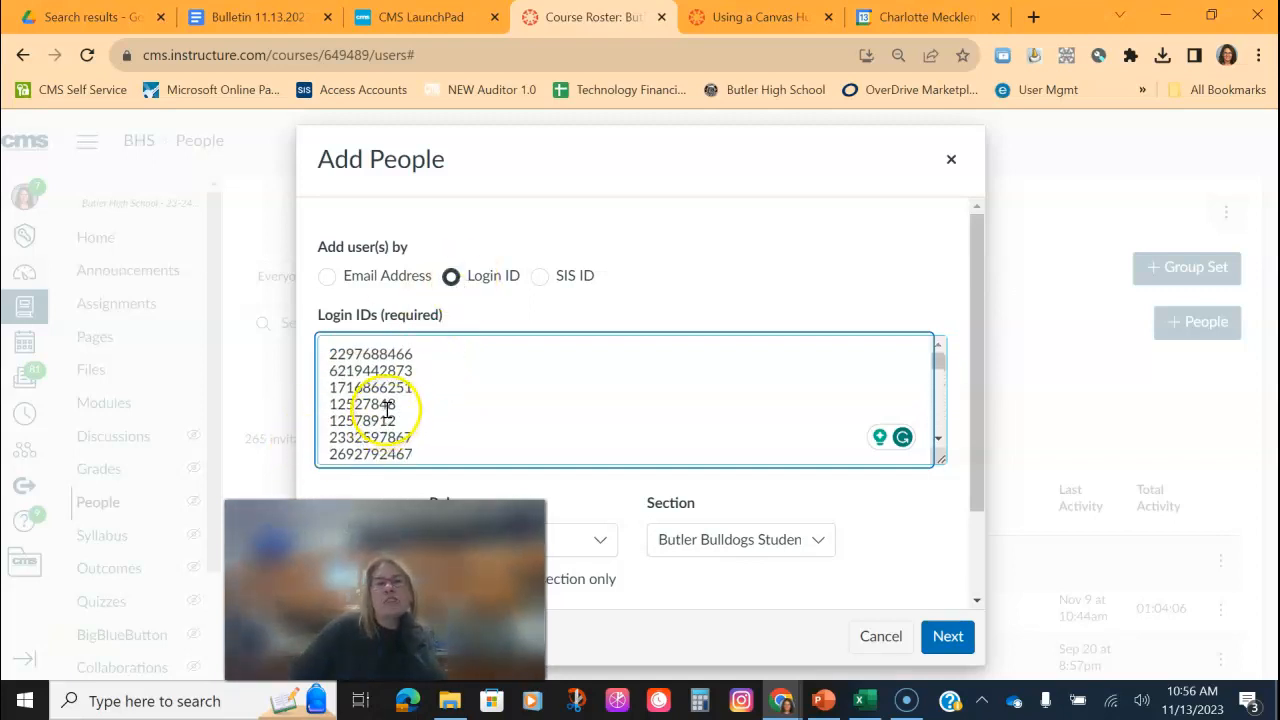
mouse_move(496, 430)
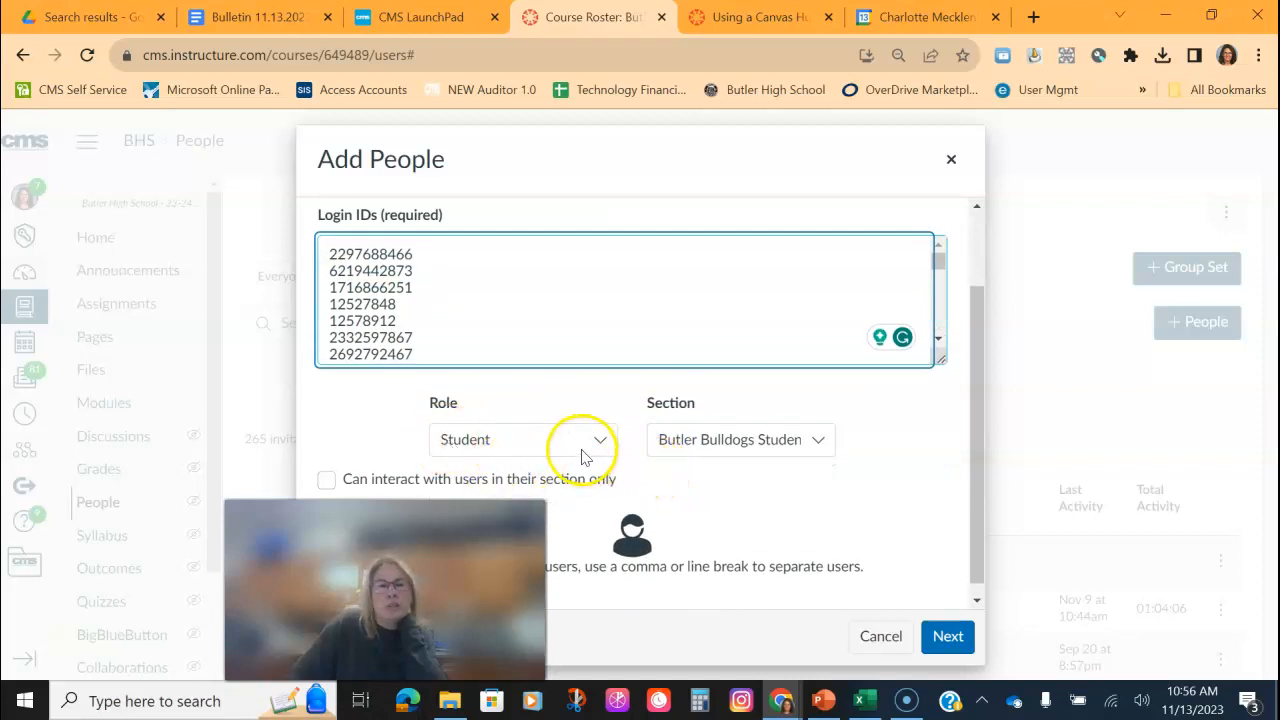
mouse_move(584, 440)
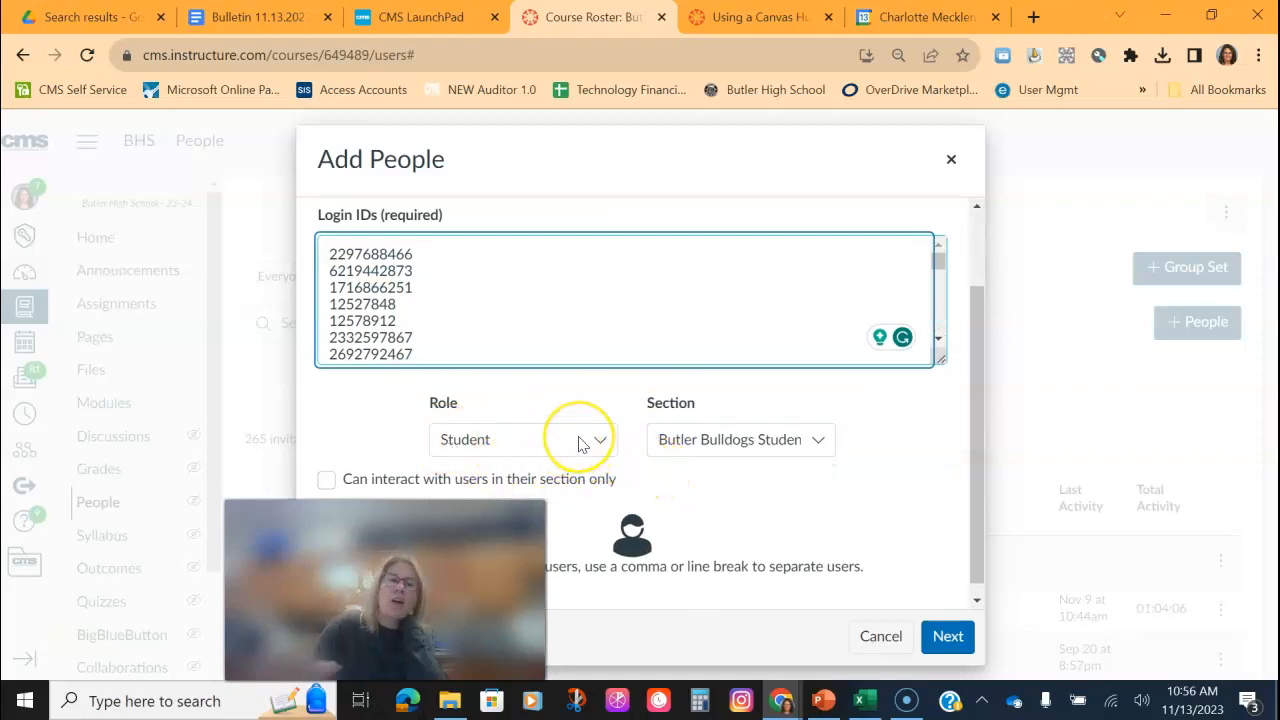
mouse_move(584, 442)
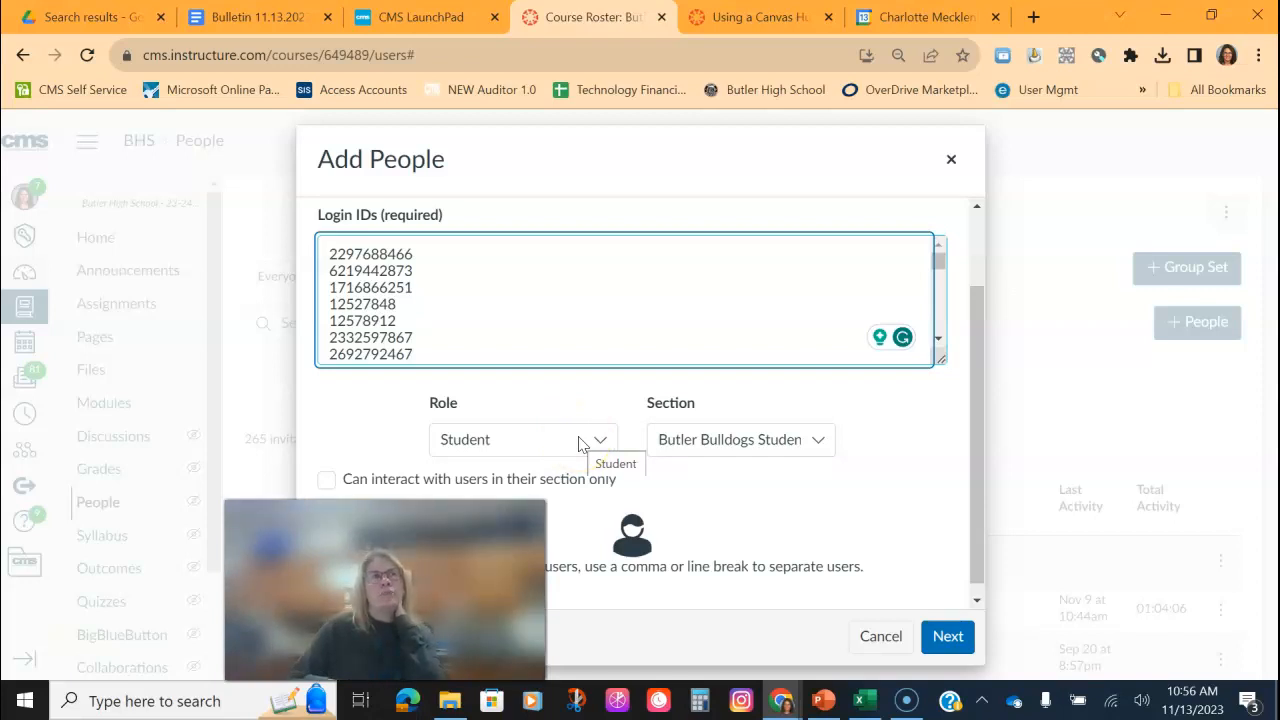
mouse_move(810, 440)
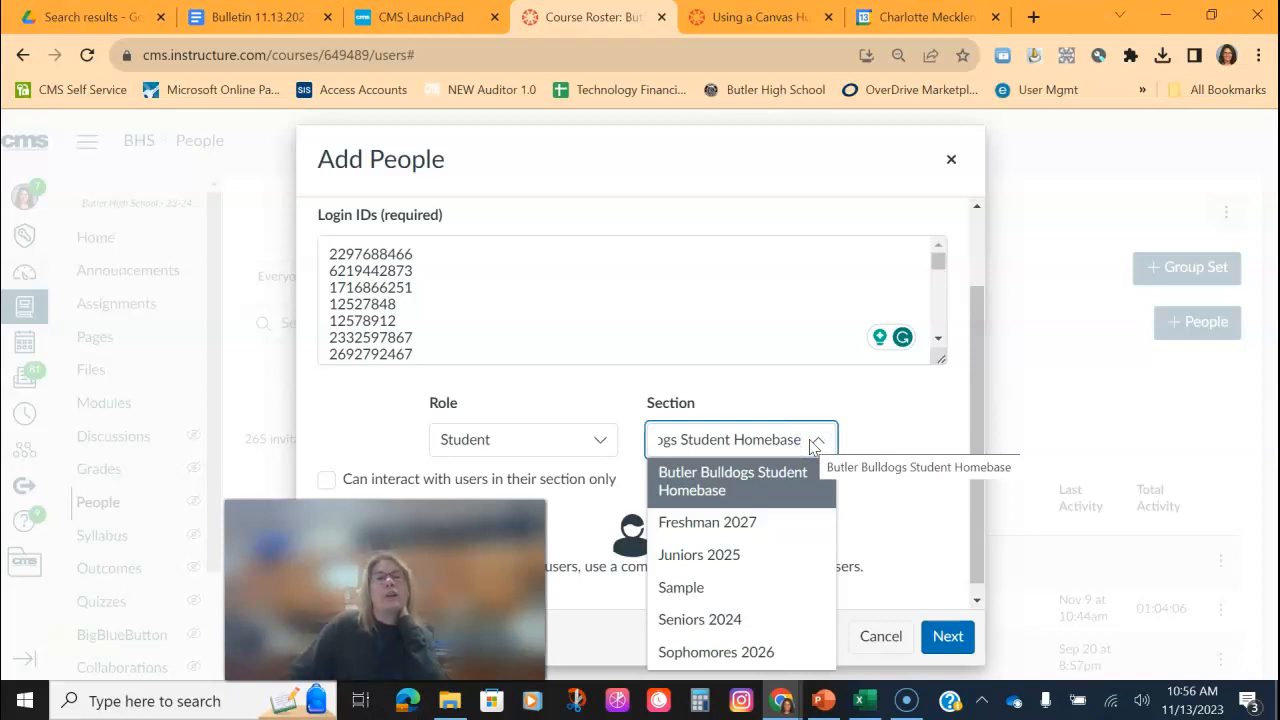
mouse_move(762, 524)
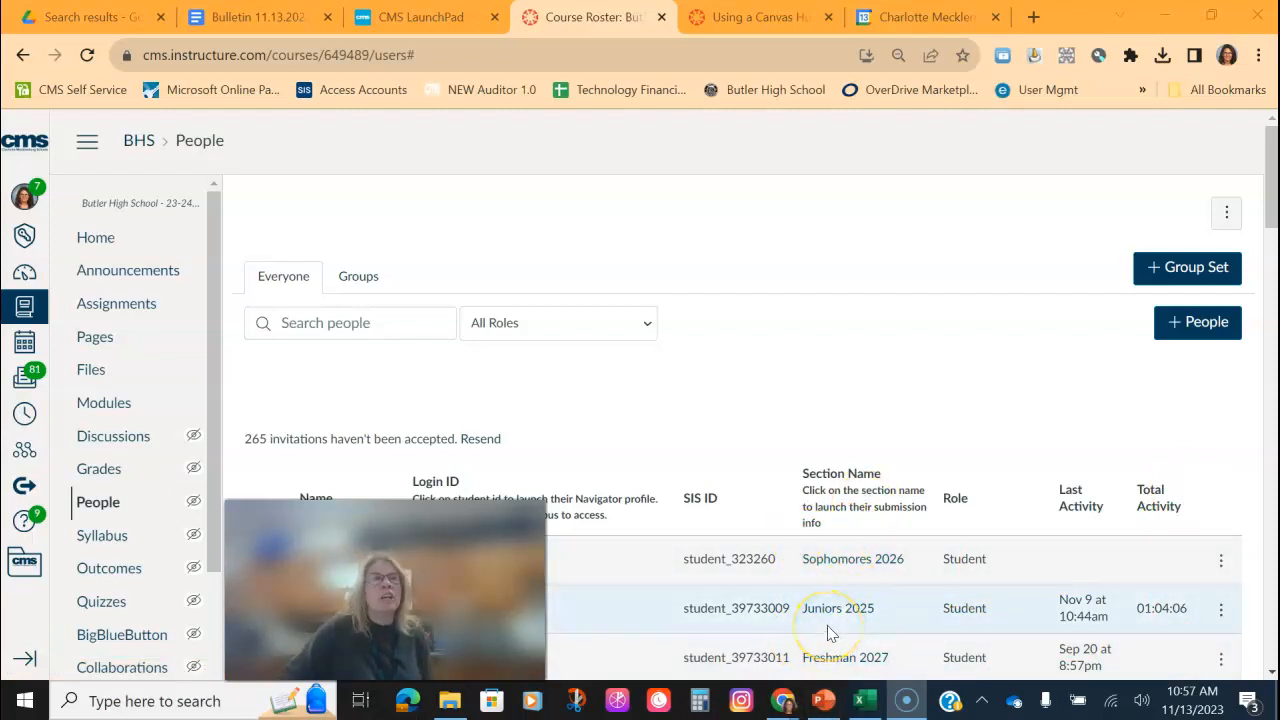
mouse_move(828, 628)
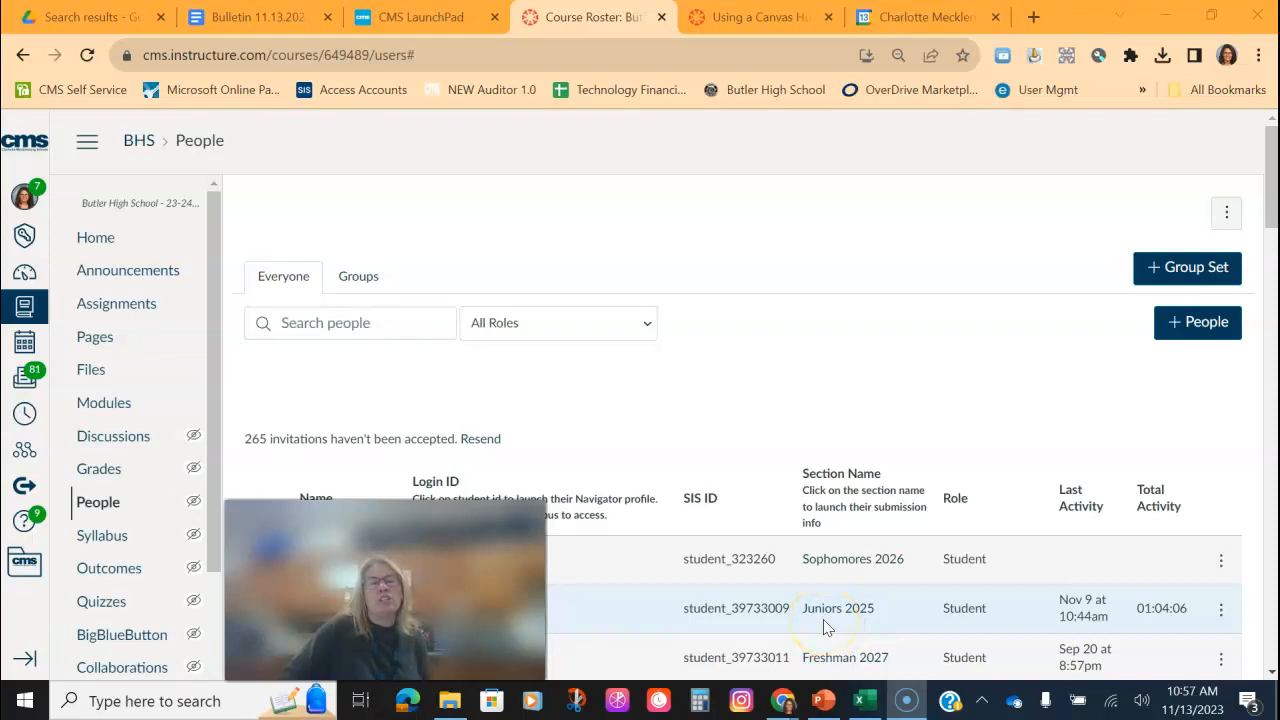
mouse_move(824, 620)
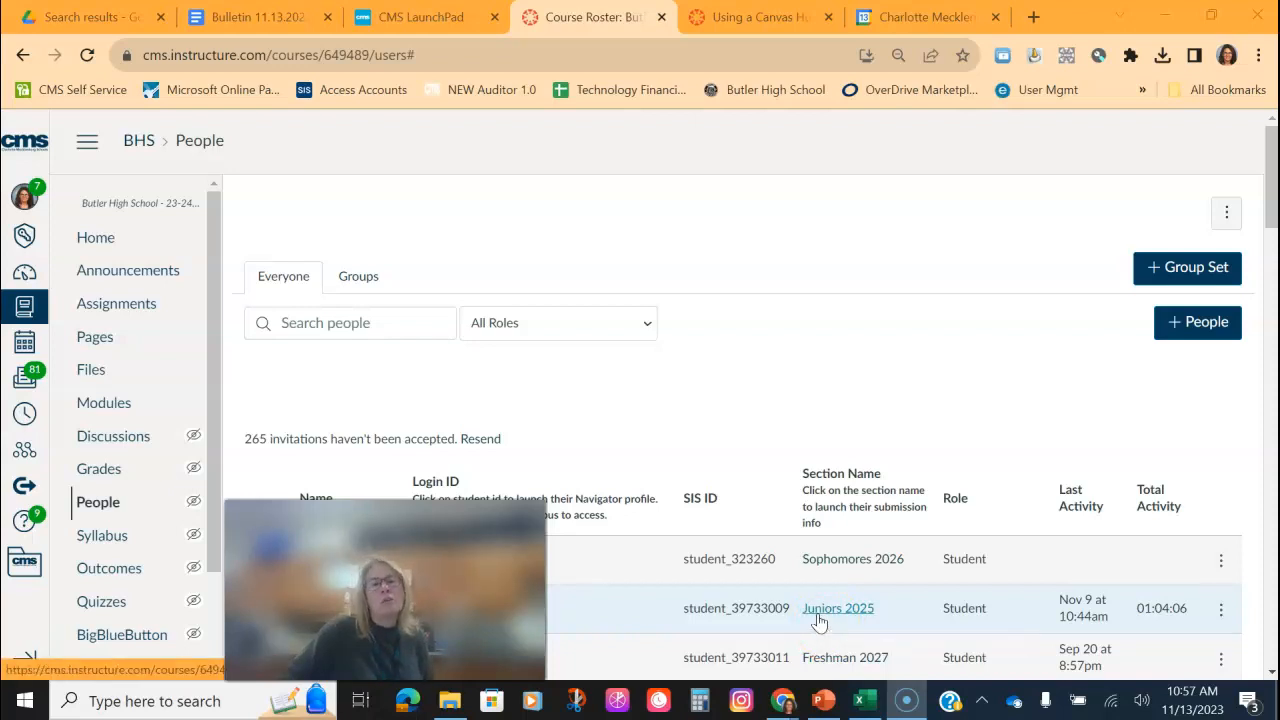
mouse_move(818, 618)
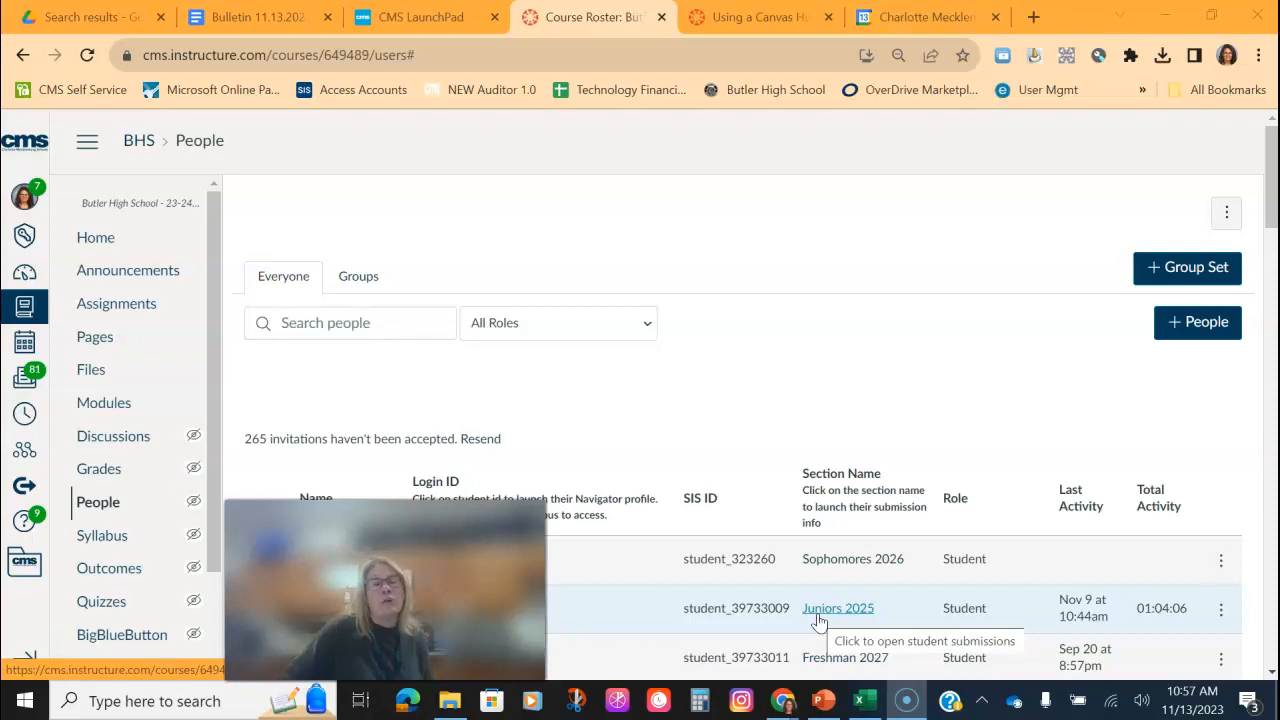
Go to the course's Announcements page from the navigation sidebar
left_click(128, 270)
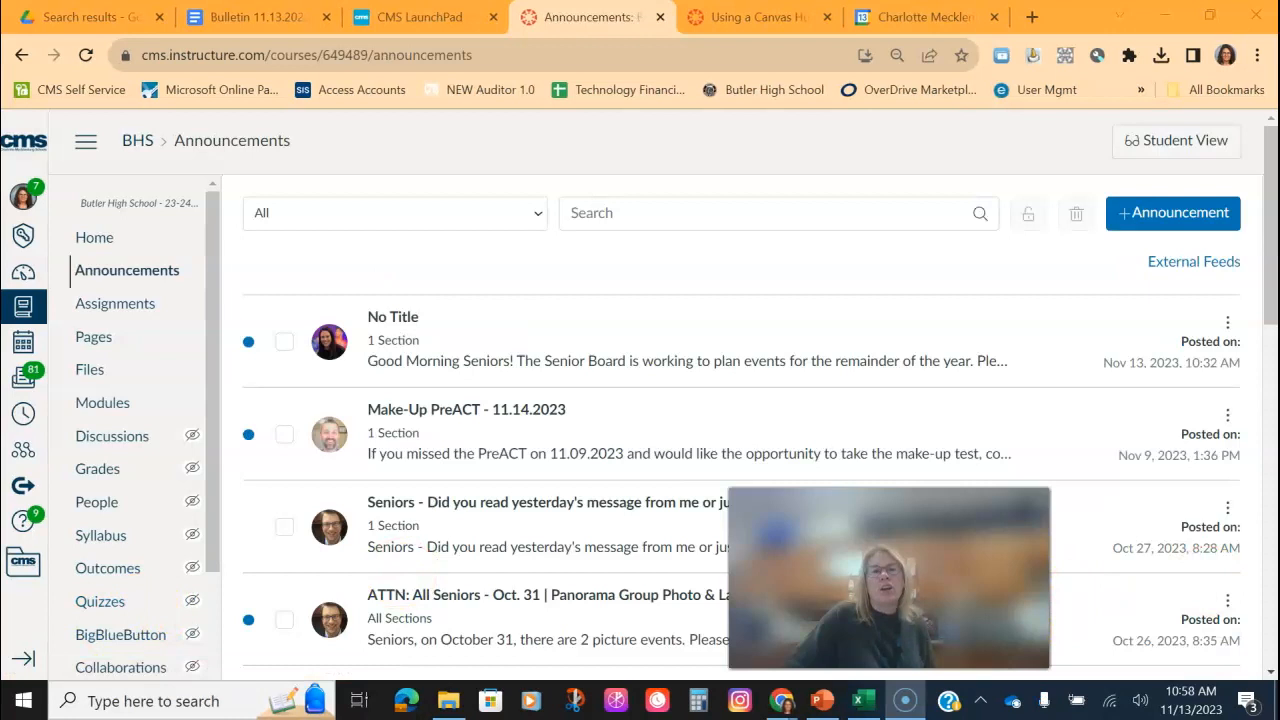
Open the Seniors announcement in edit mode and reach its Post to field showing Seniors 2024
scroll("down", 3)
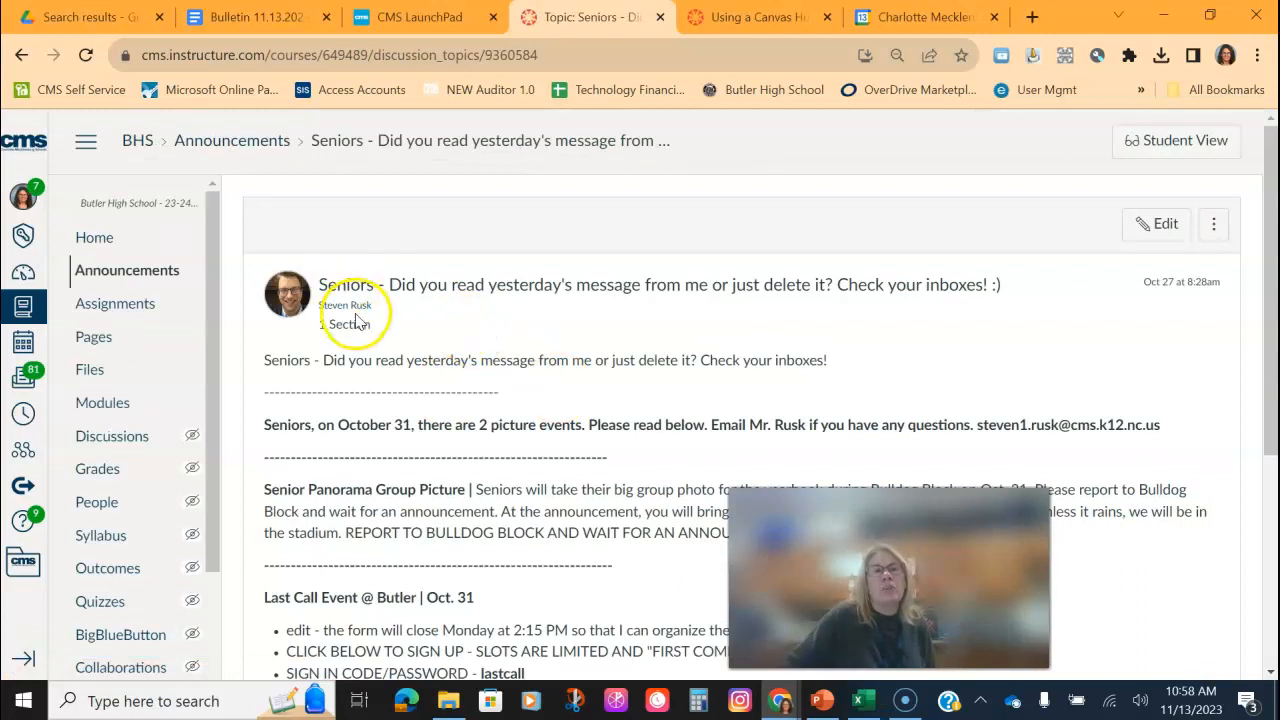
mouse_move(526, 328)
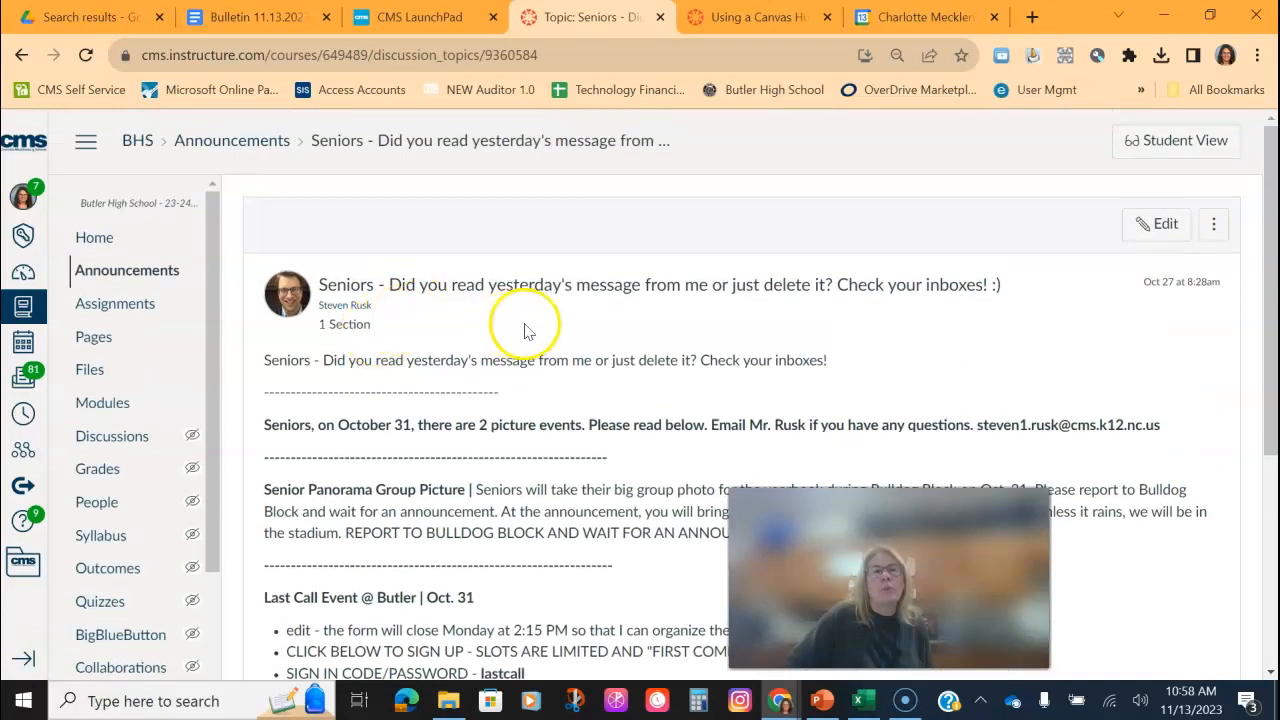
left_click(1156, 224)
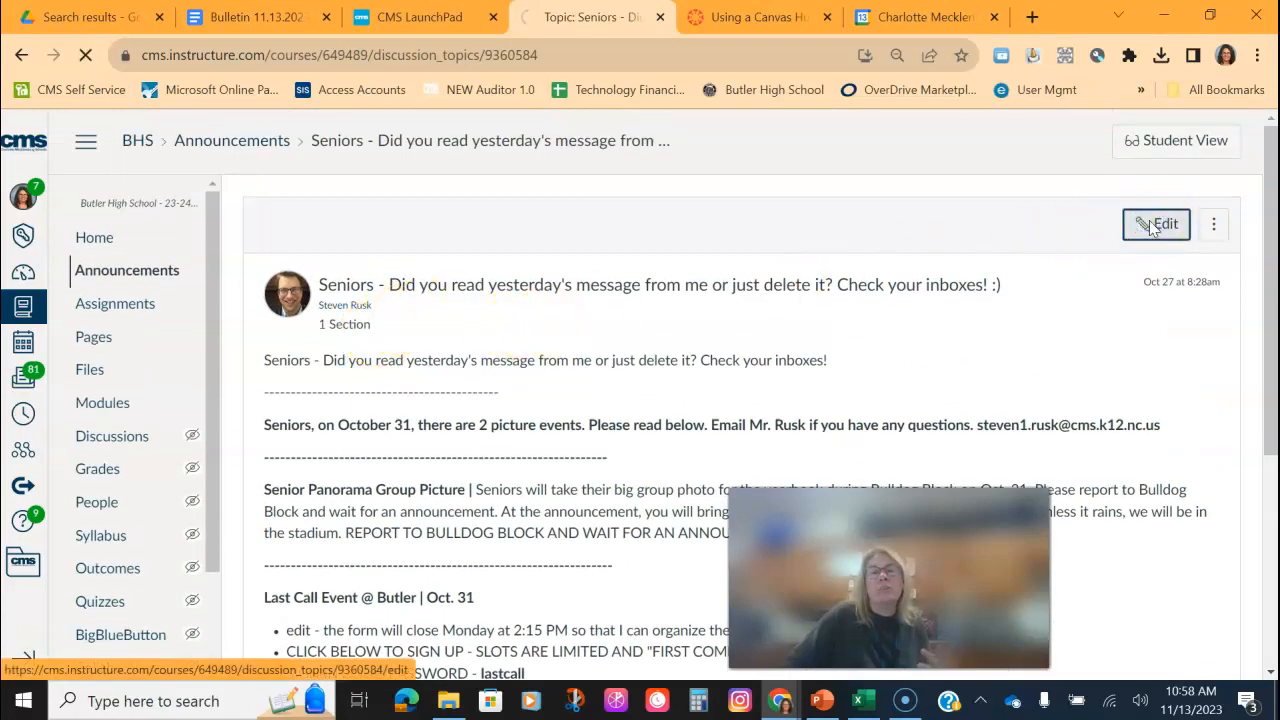
left_click(1156, 224)
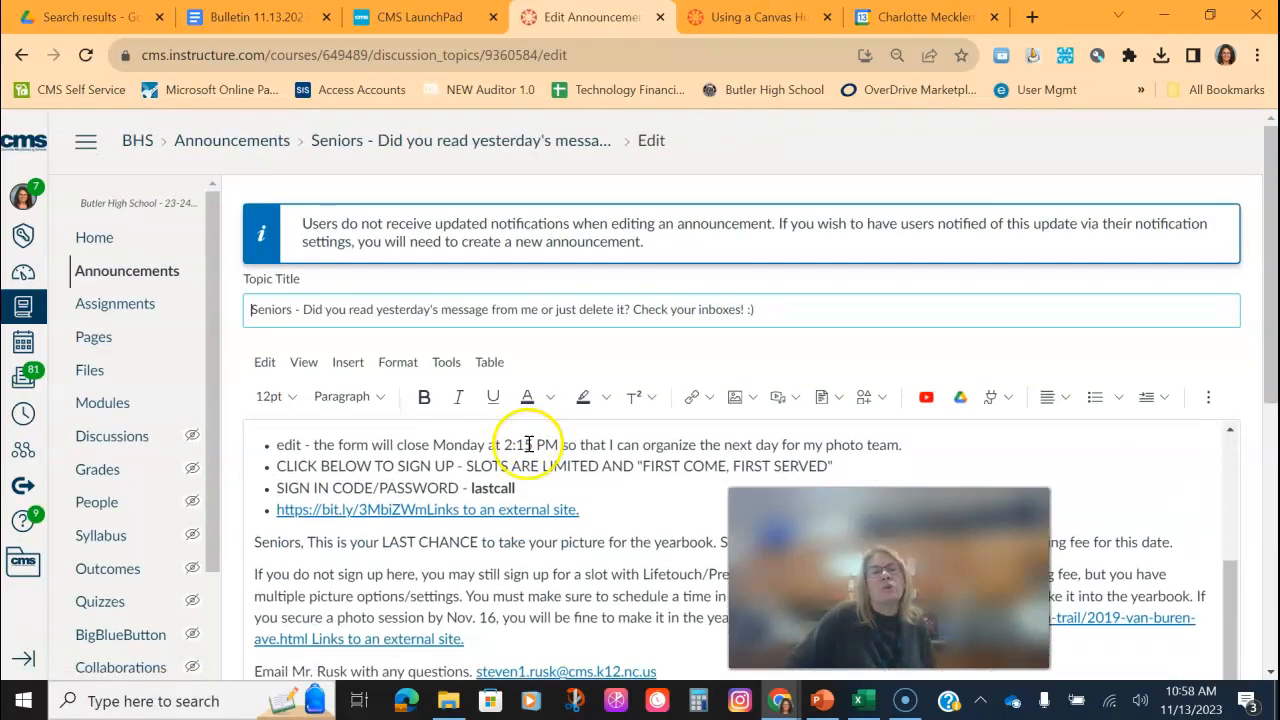
scroll("down", 3)
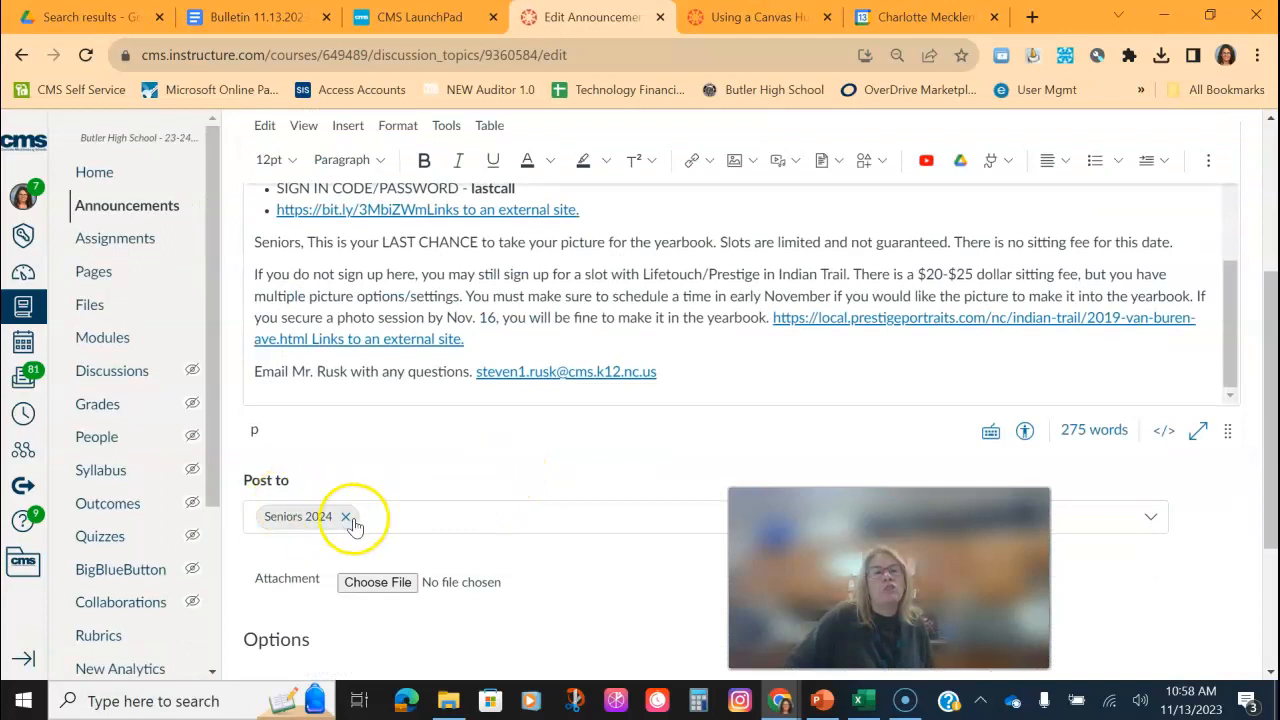